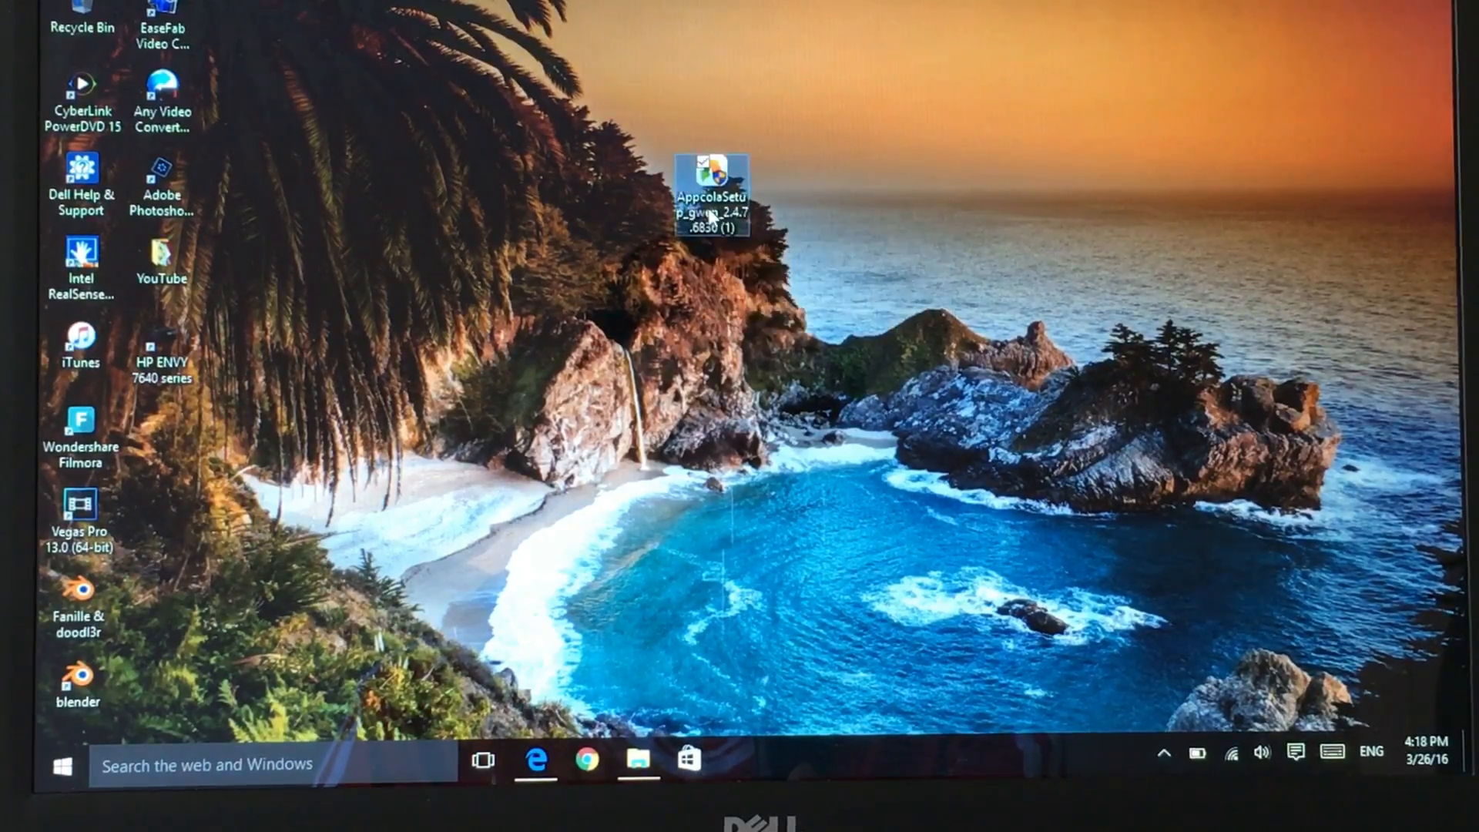
Step: Run AppColaSetup, allow UAC, Install All, and close the finished installer
double_click(712, 178)
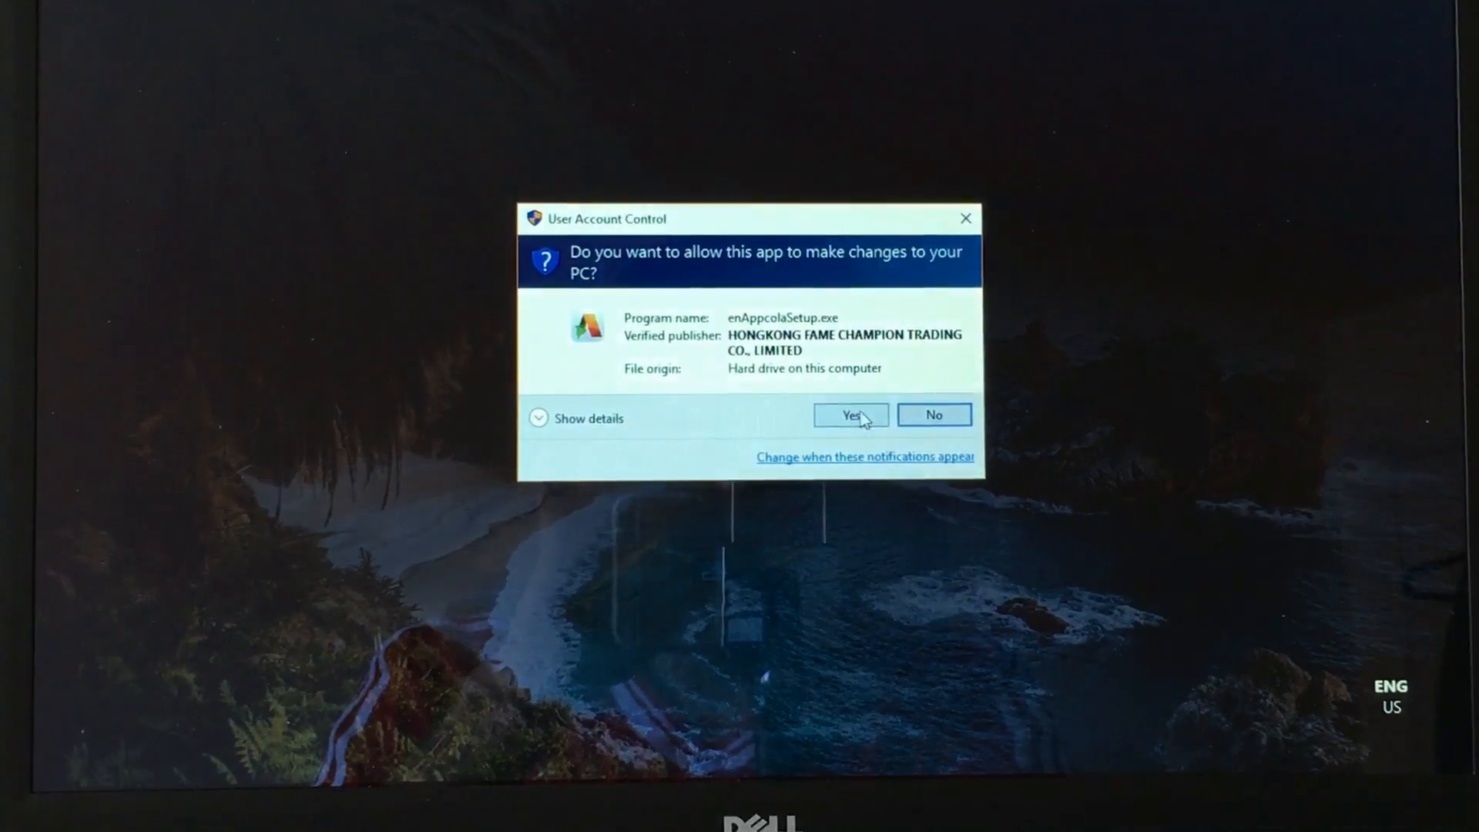
click(847, 415)
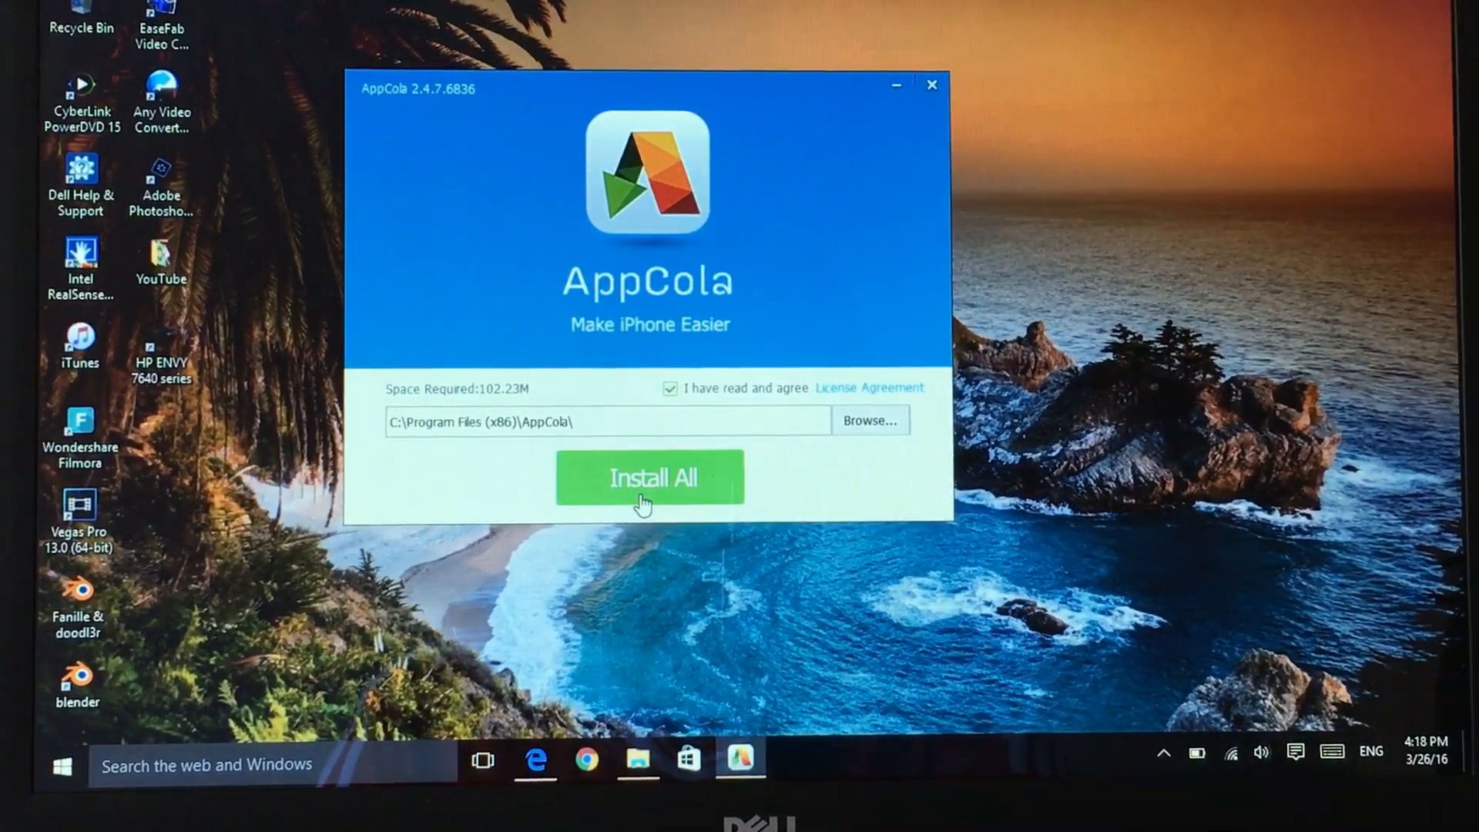
click(648, 478)
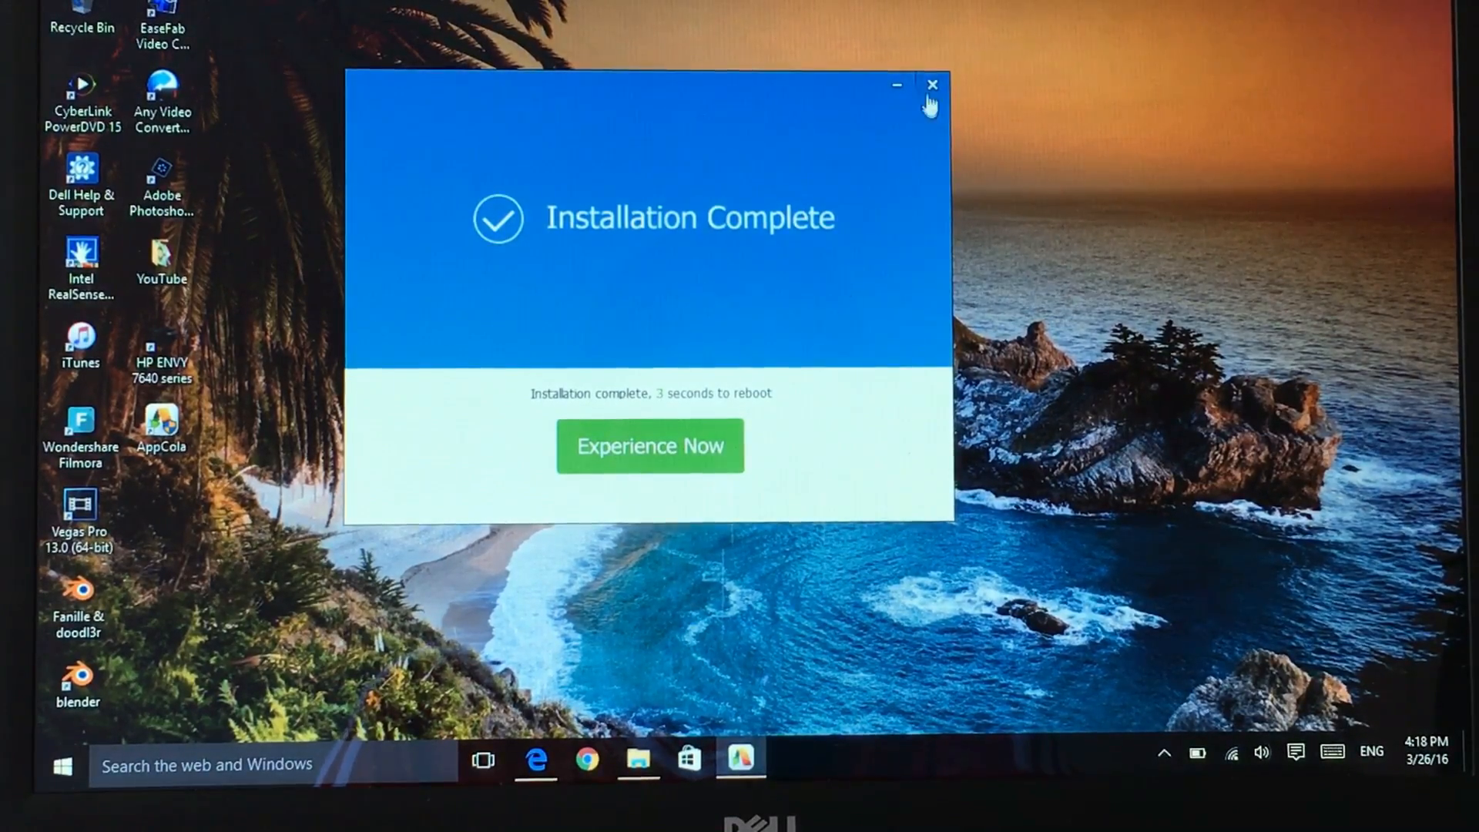
click(931, 85)
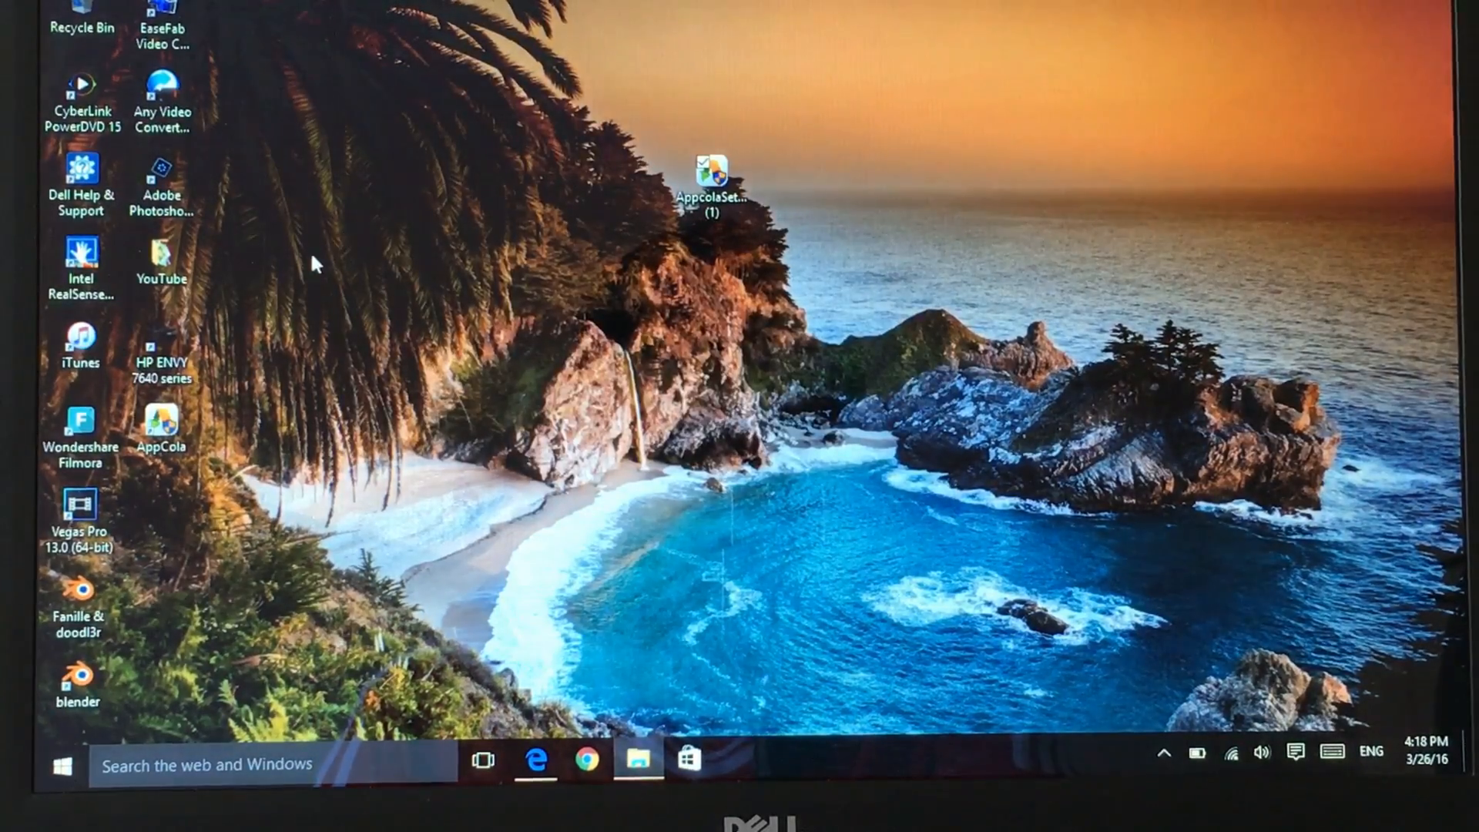
Step: Launch AppCola from its desktop shortcut to show the connected iPhone's My Device screen
click(160, 426)
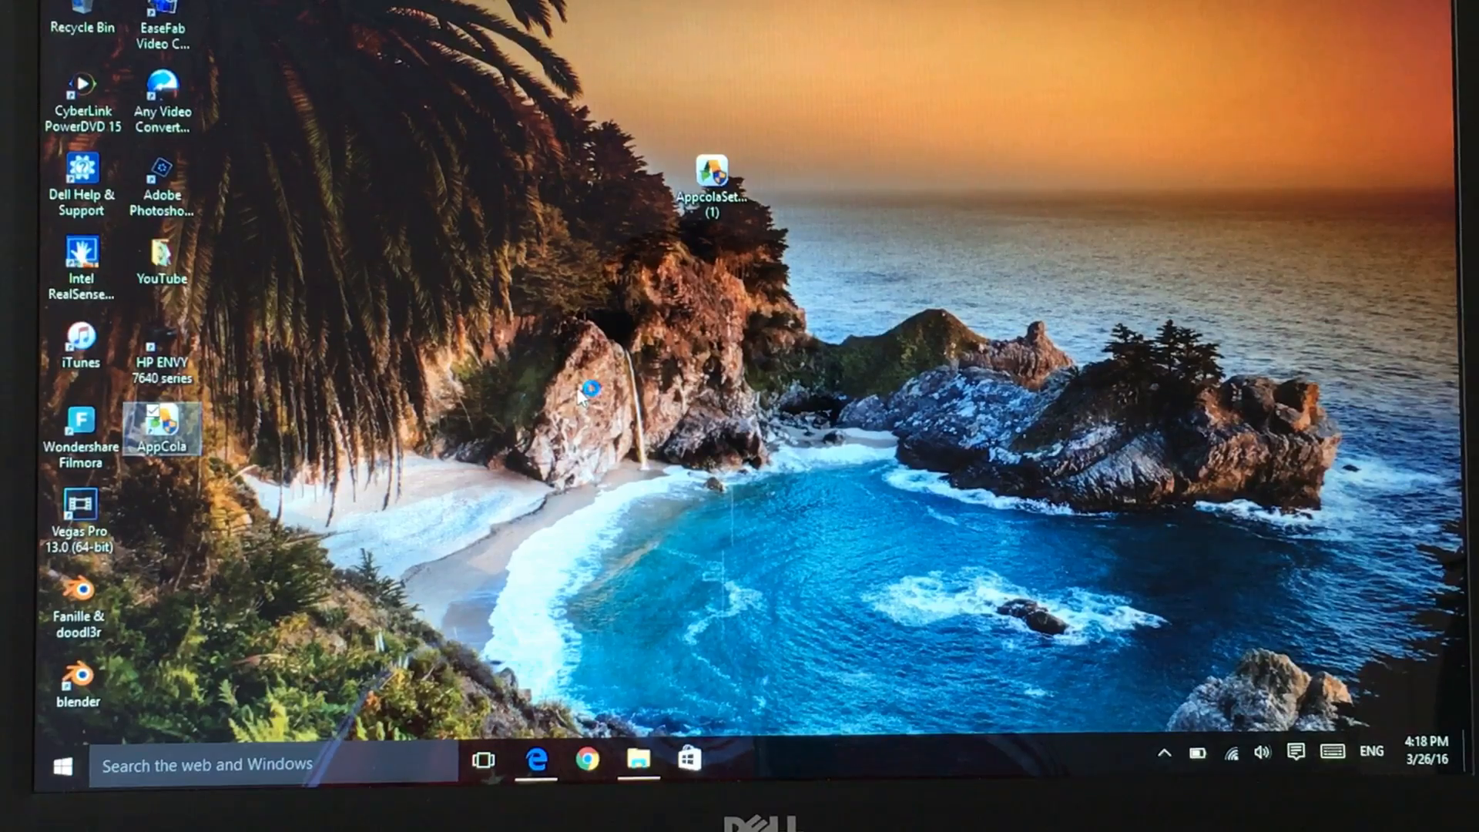
double_click(162, 427)
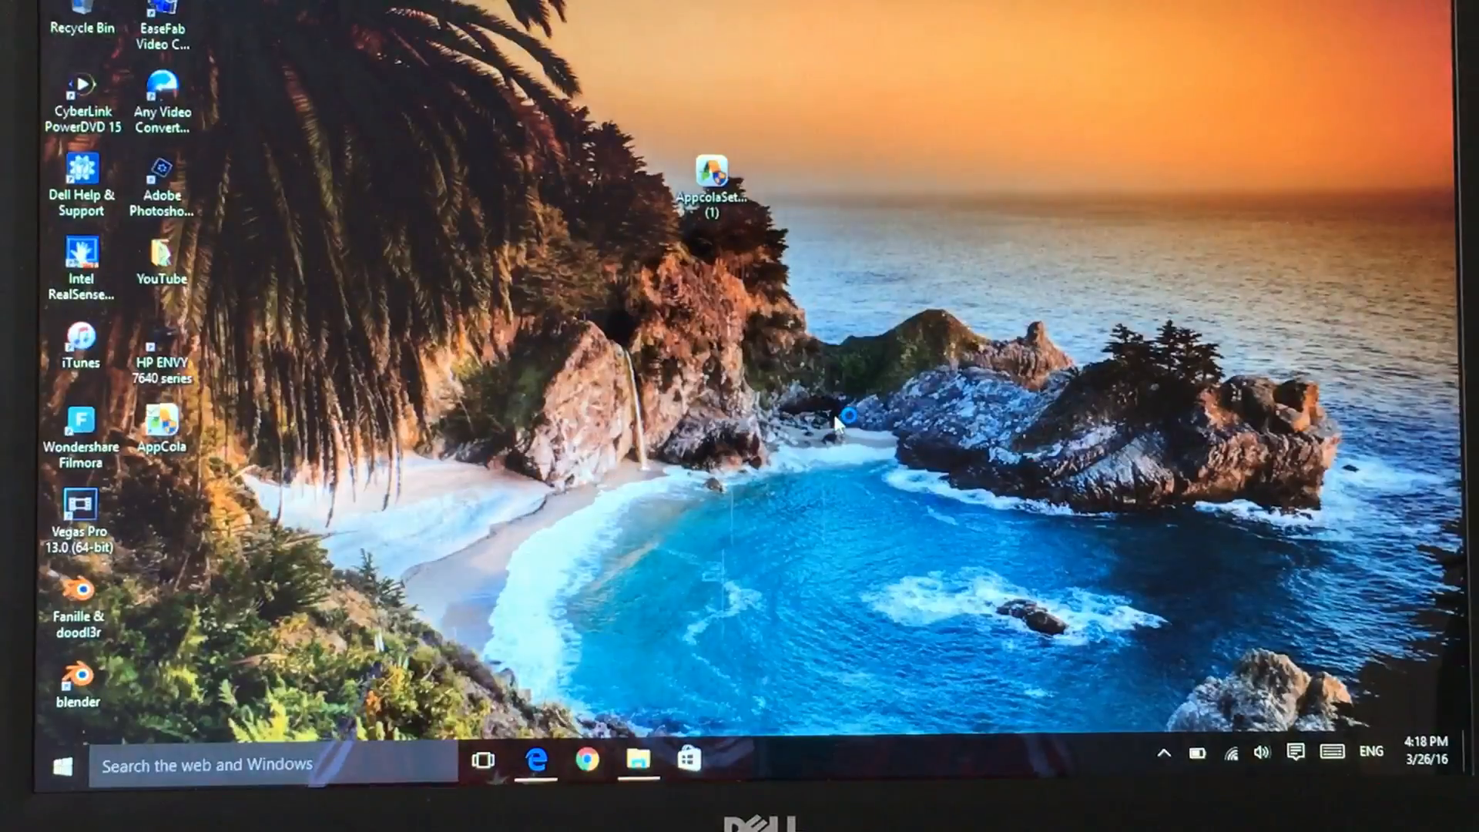
double_click(711, 169)
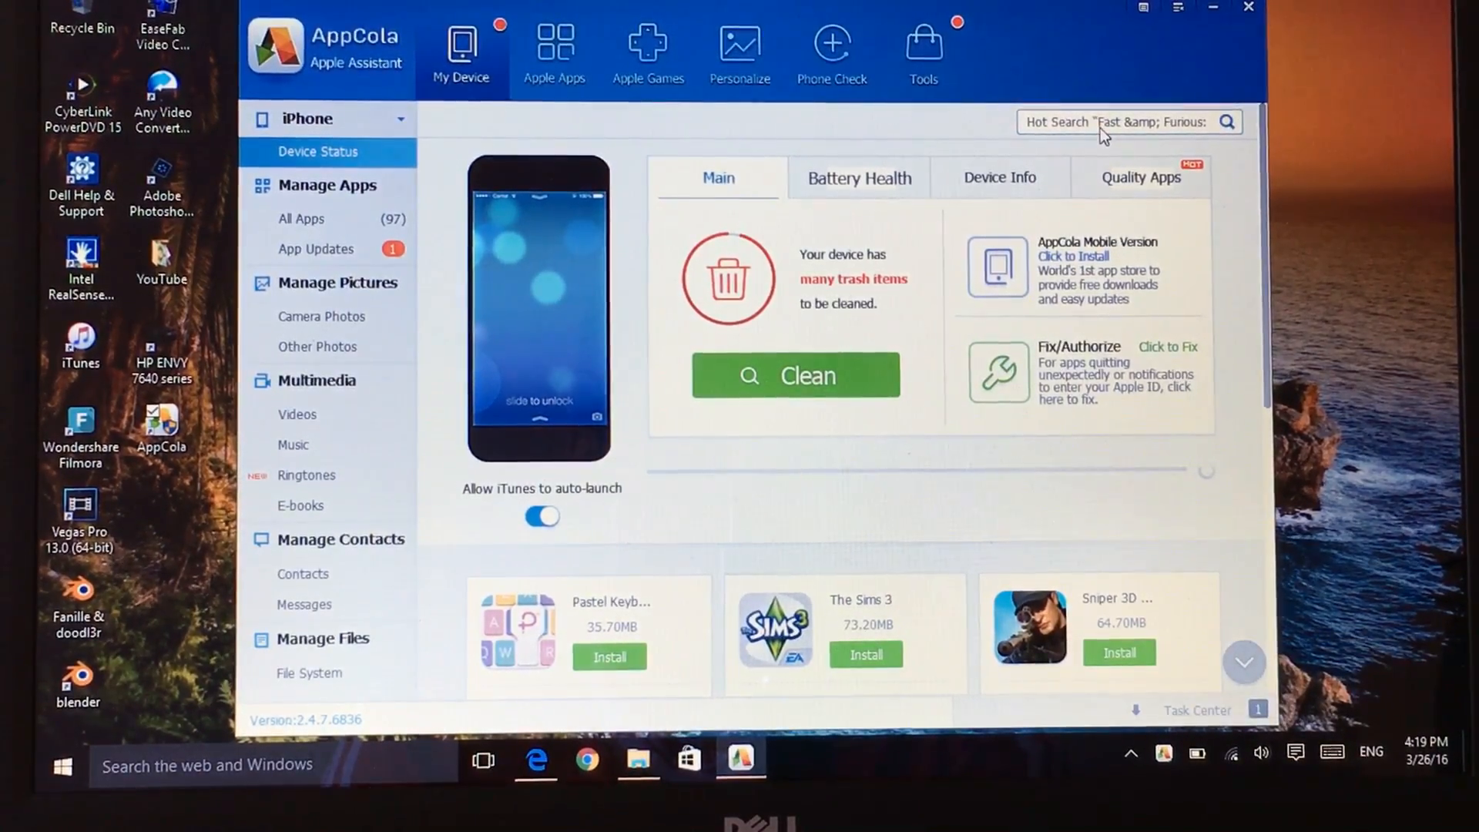
Step: Search the Hot Search box for 'minecraft' to list matching iPhone apps
click(1123, 122)
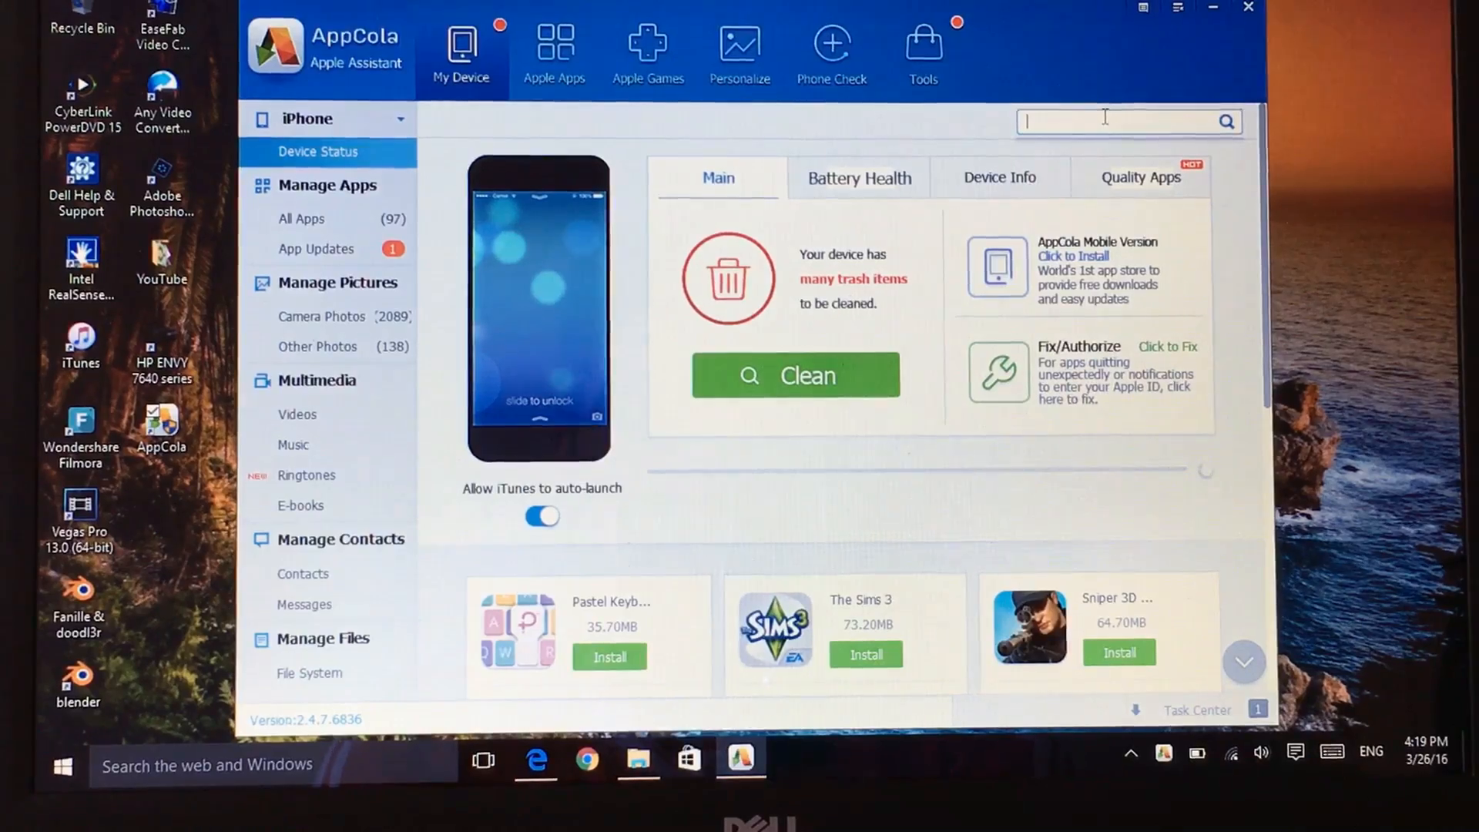
text(minecraft)
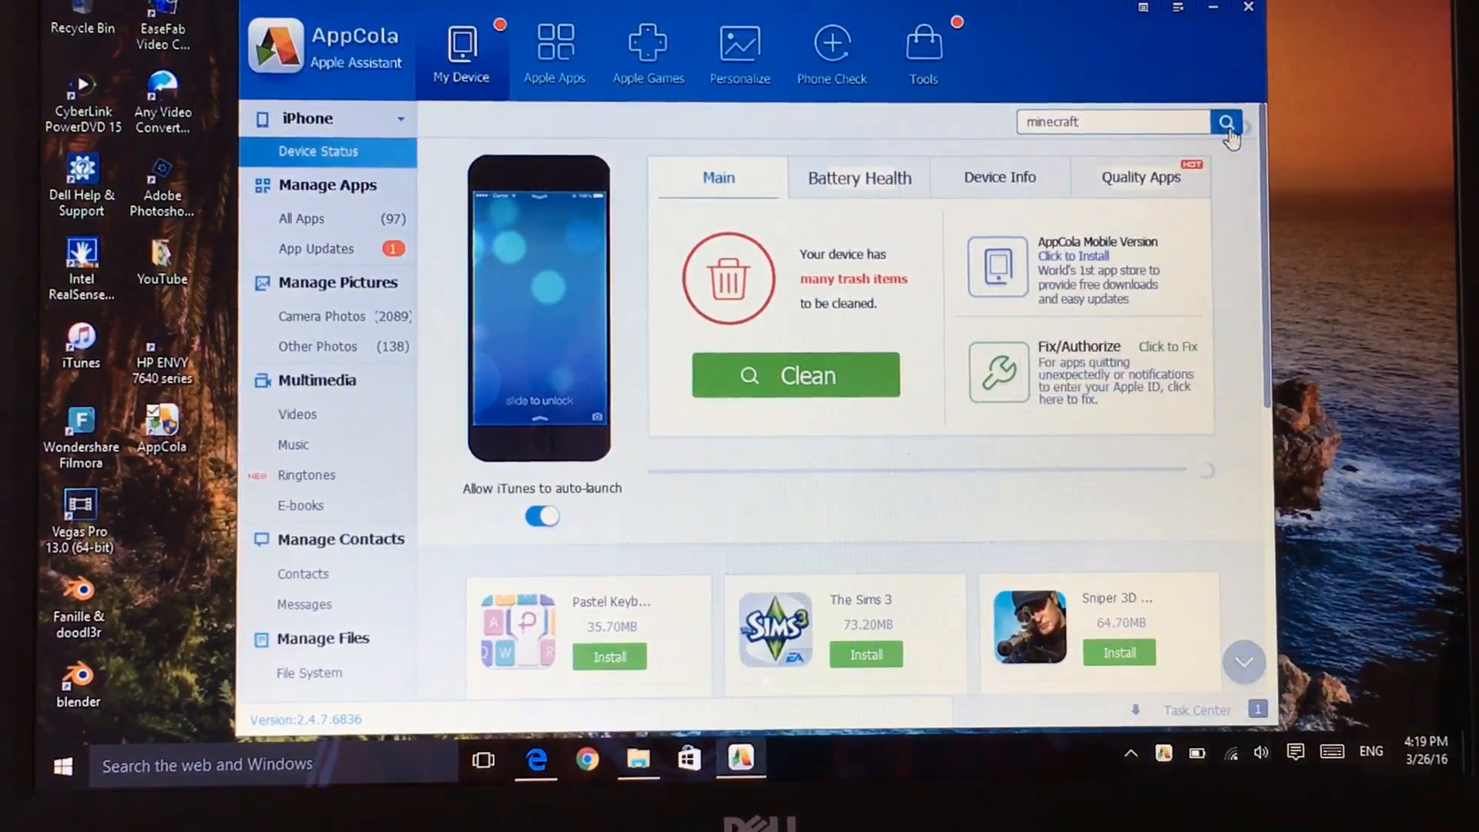
click(554, 52)
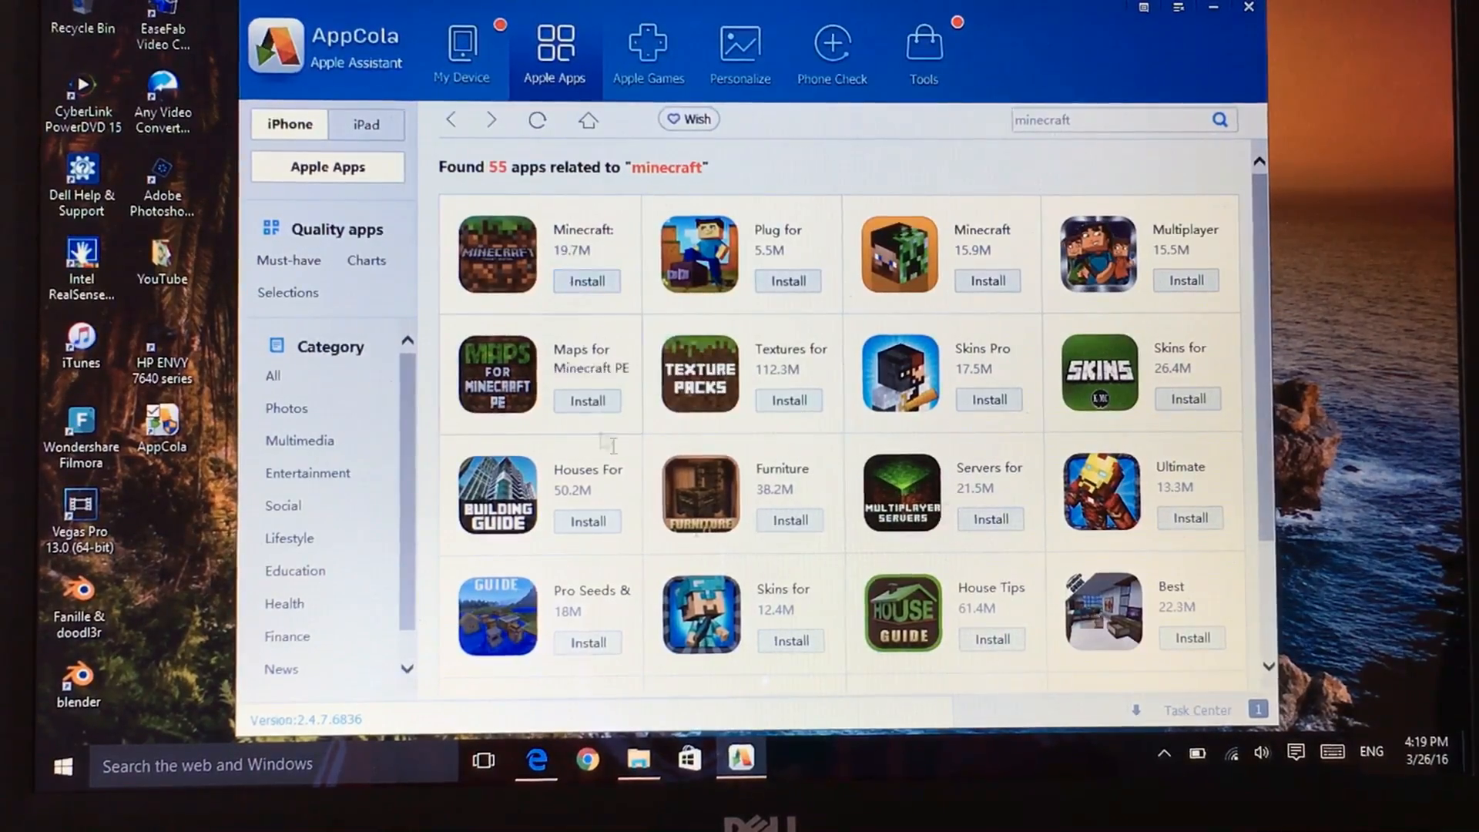
Step: Start an Angry Birds download, clear the old search term, and show the Apple Games catalogue
click(585, 280)
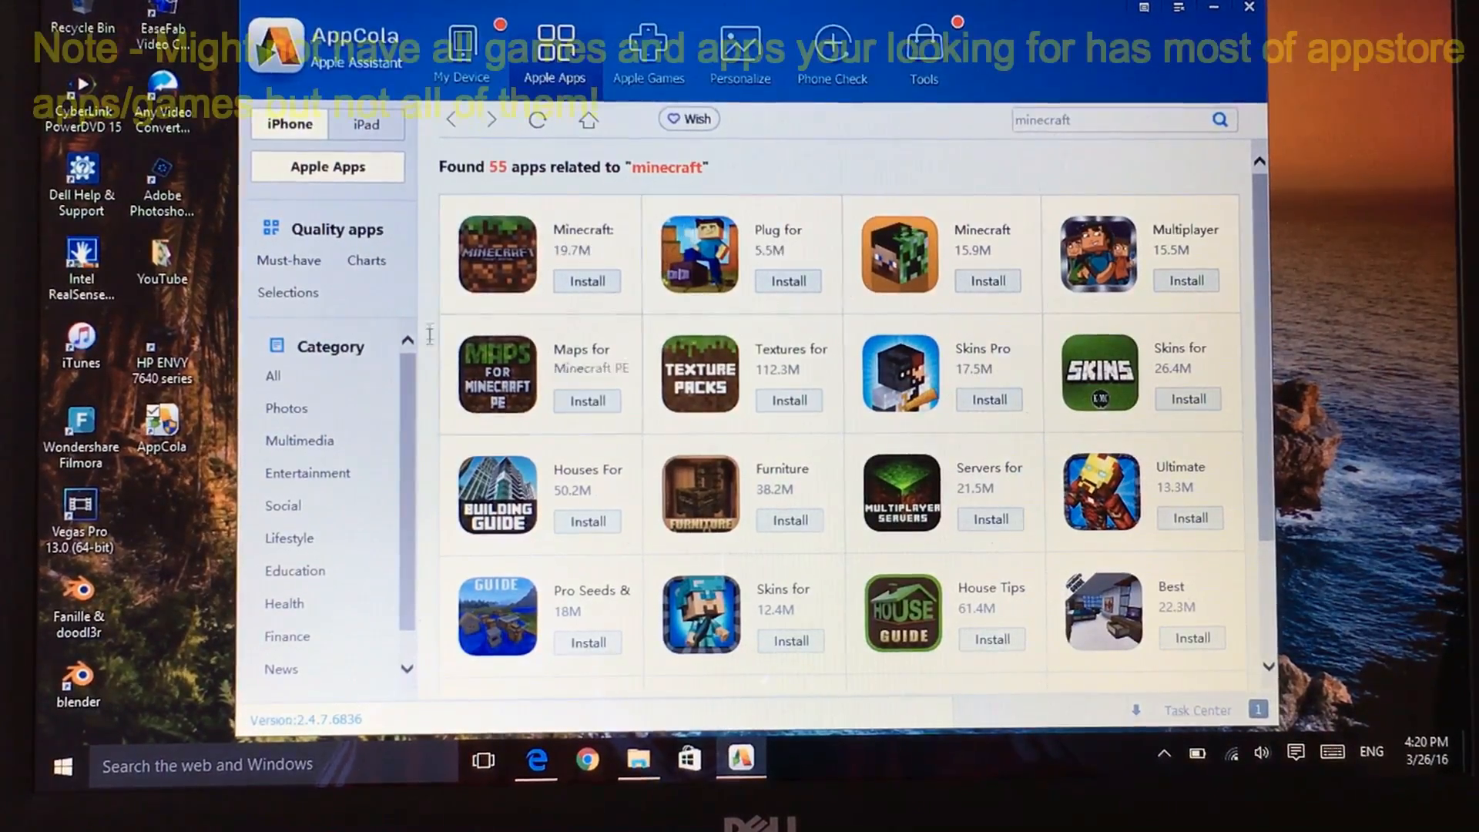
mouse_move(1191, 638)
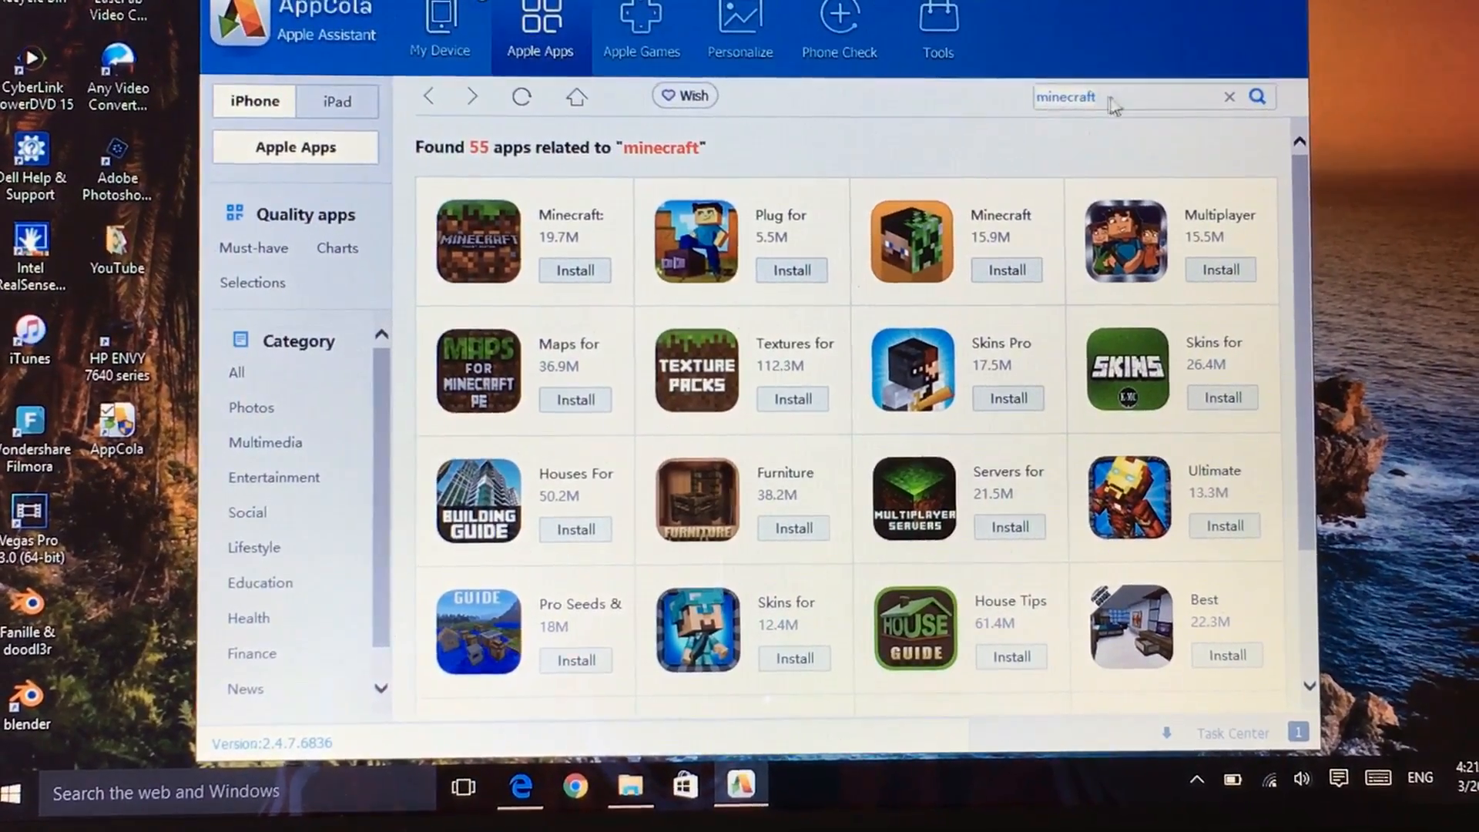
click(1112, 97)
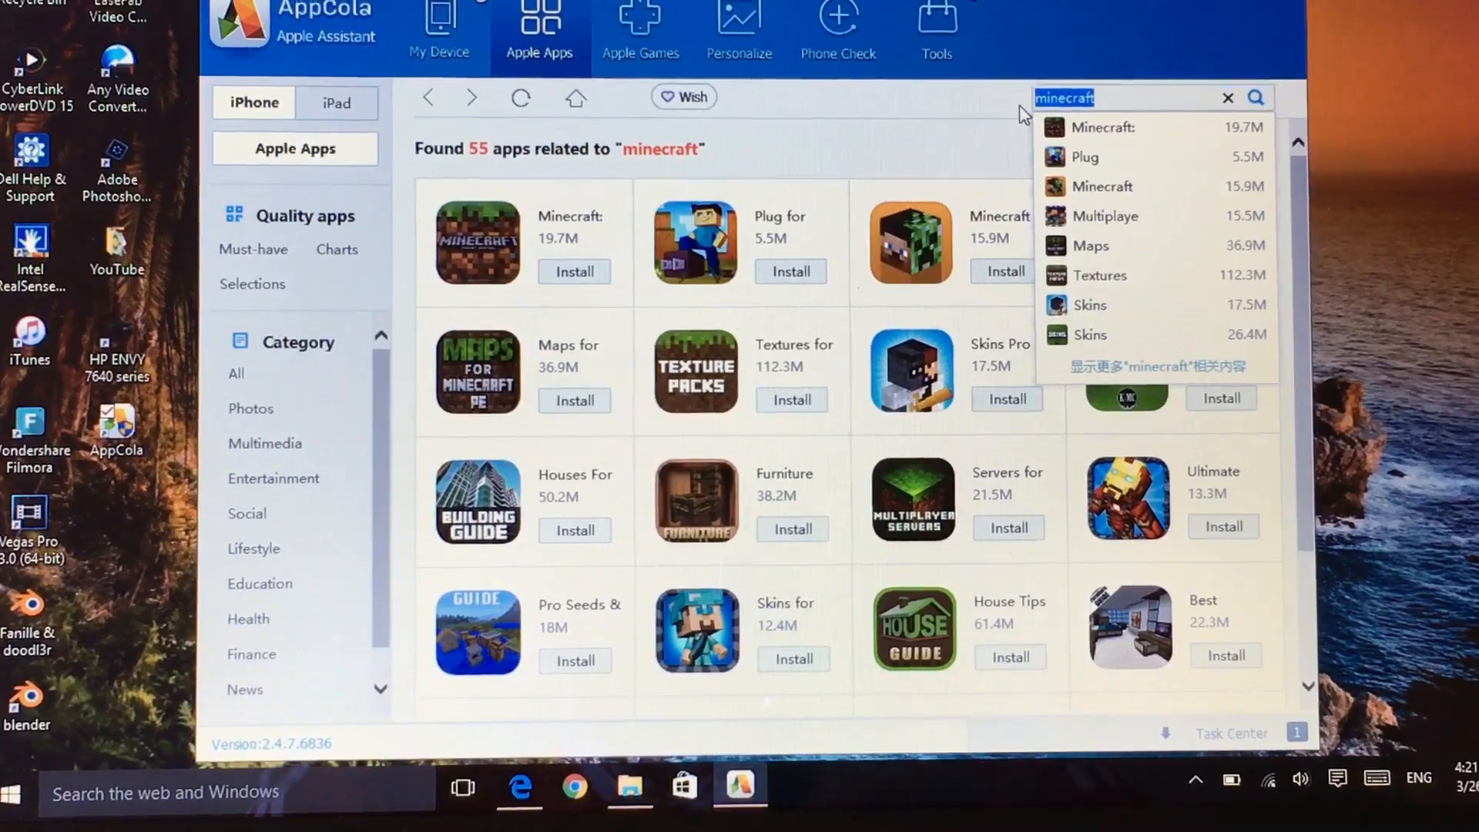
click(1228, 97)
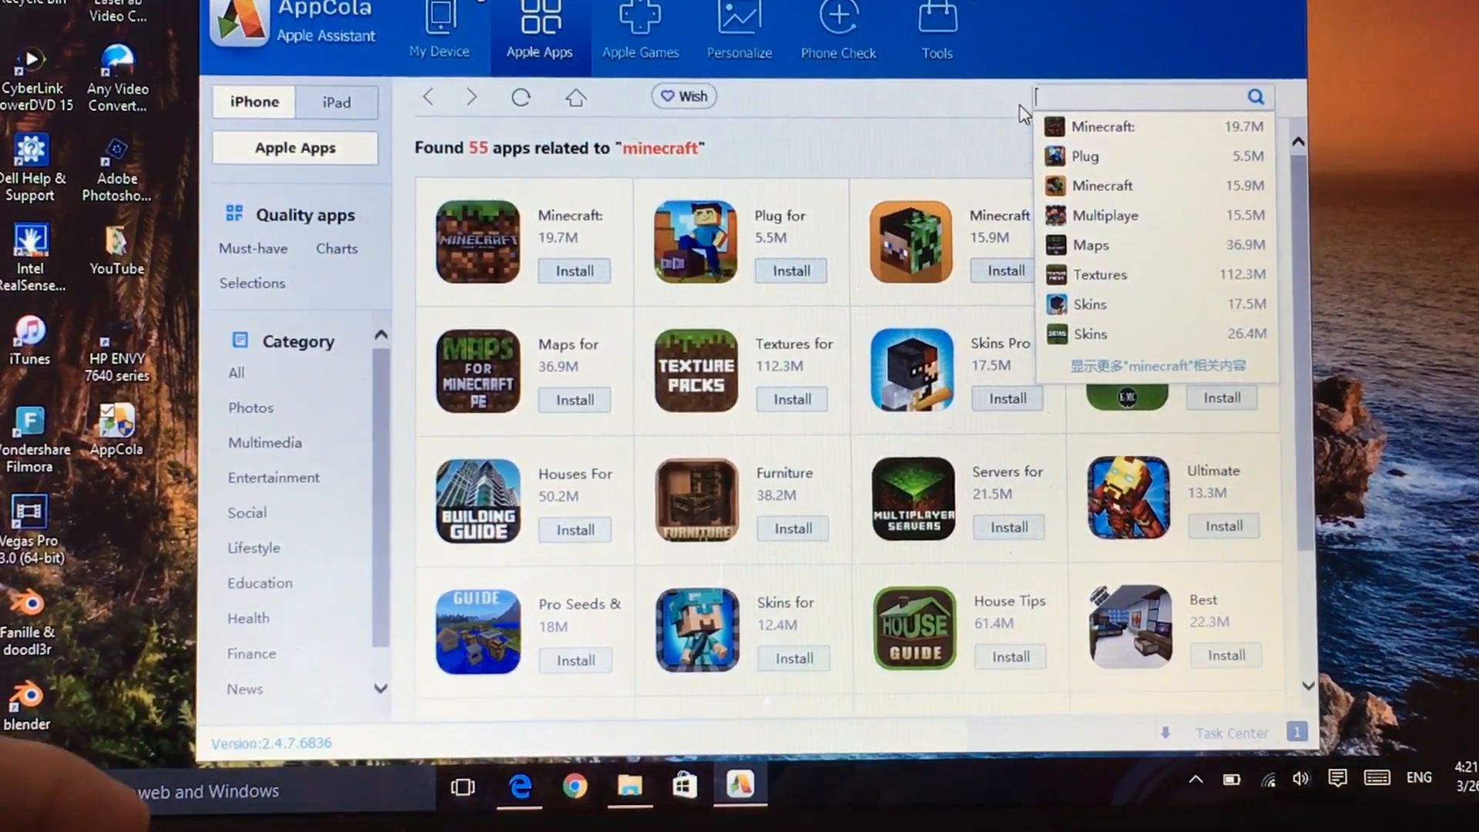
click(641, 28)
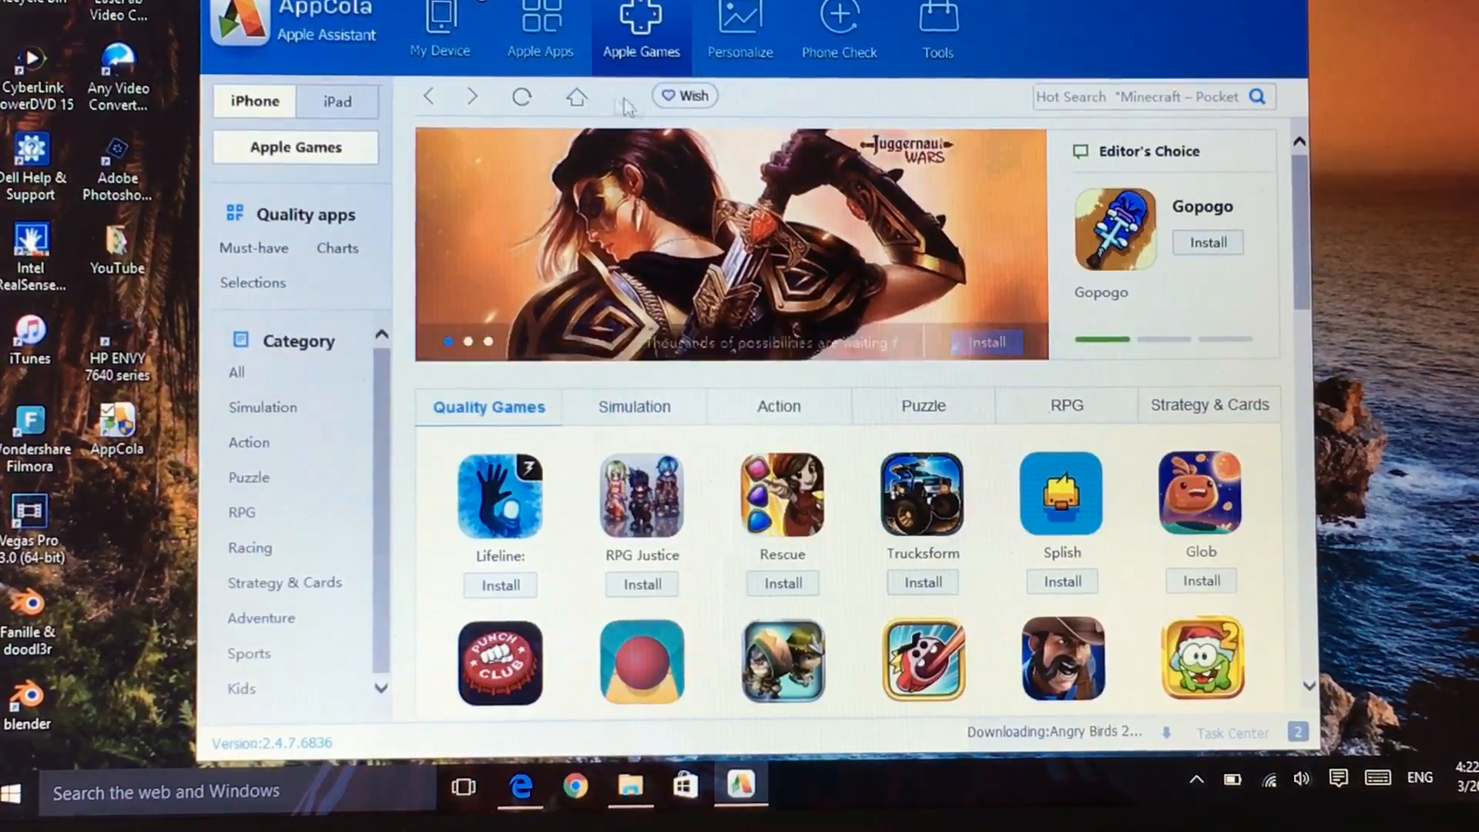
Step: Move to the Apple Apps catalogue of quality apps
scroll(down, 3)
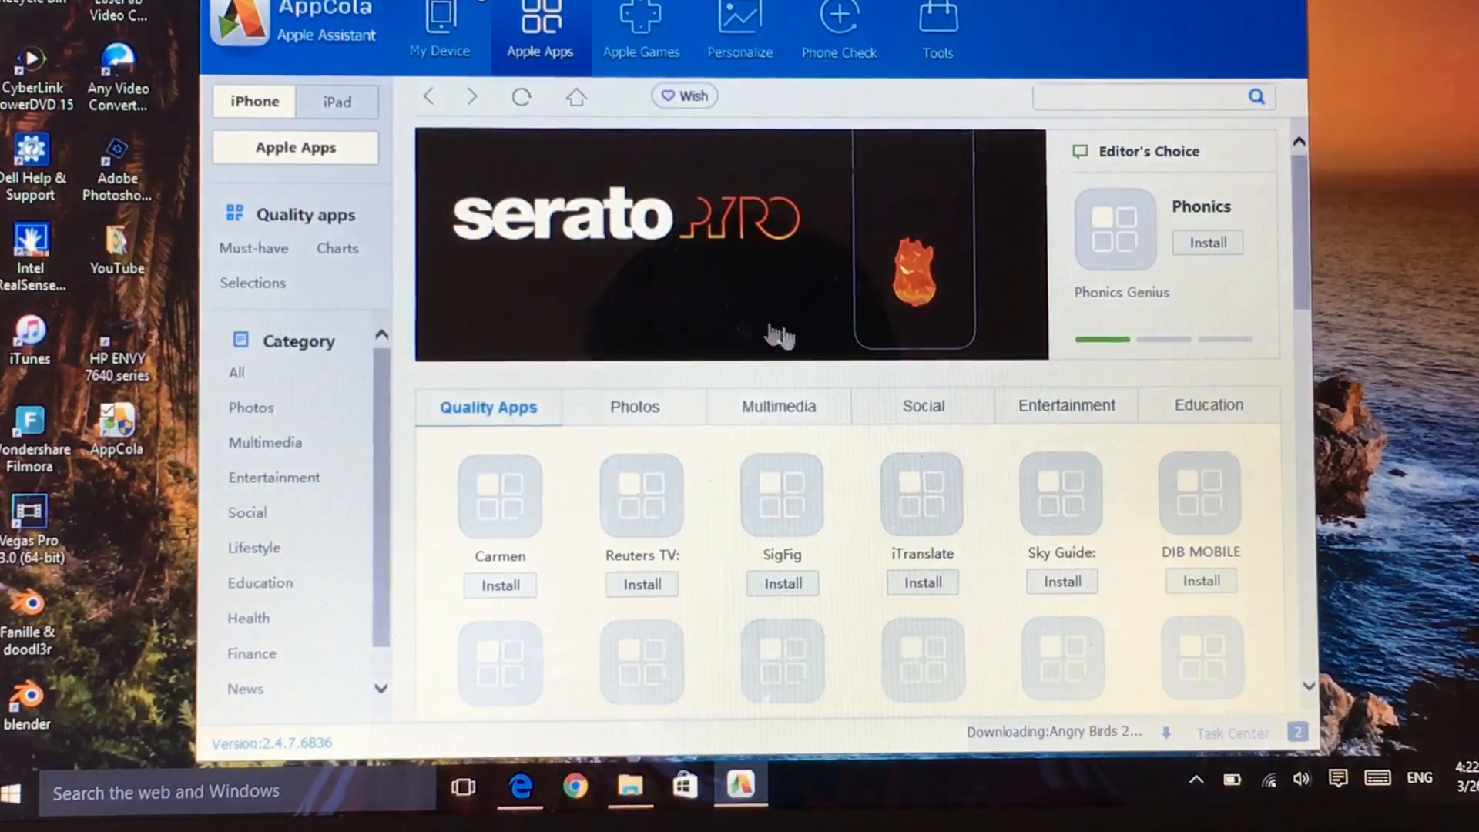
Step: Install Afterlight from Quality Apps to the iPhone and check it in the Task Center
scroll(down, 3)
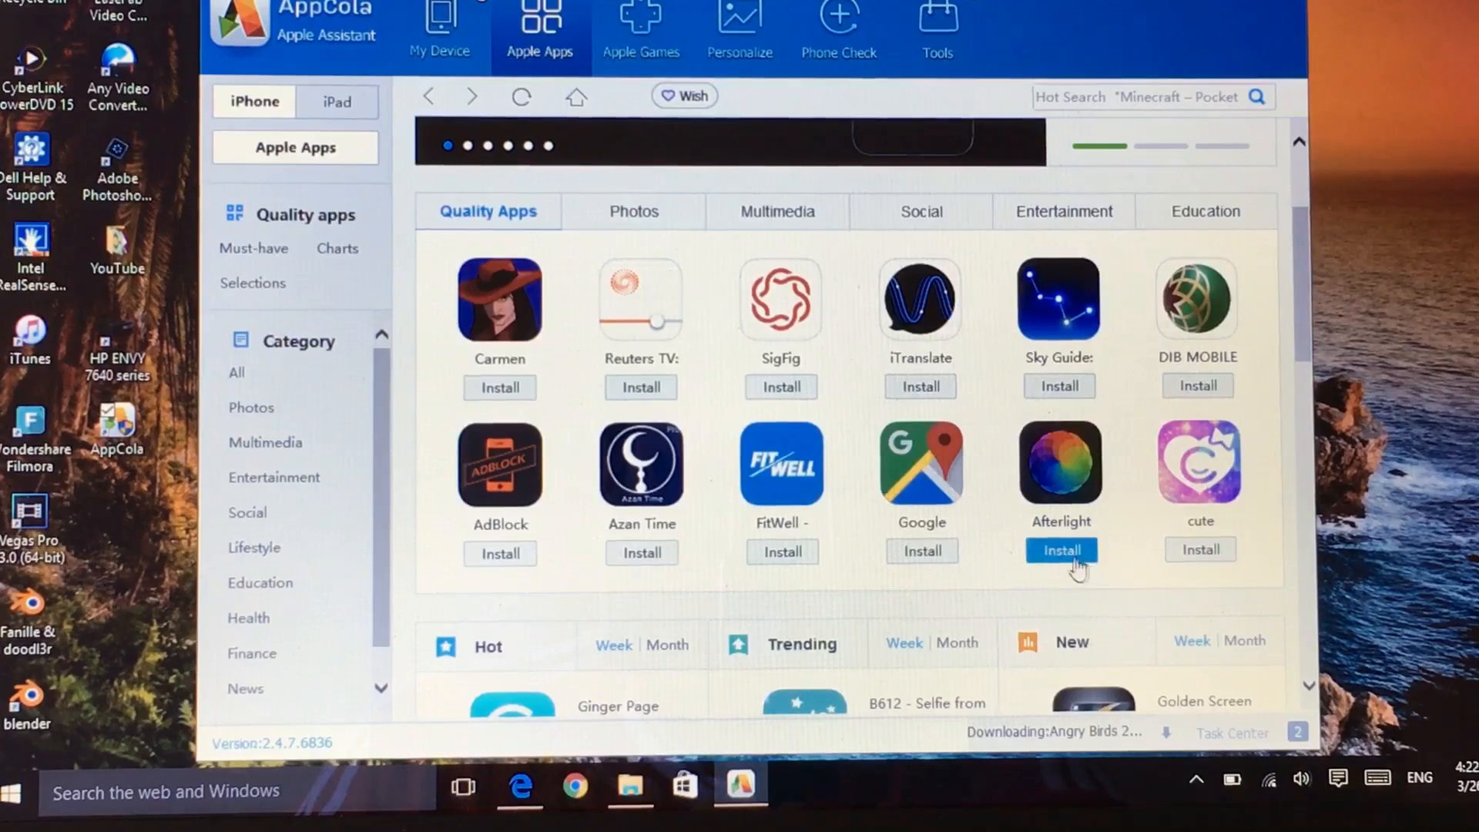
click(1060, 550)
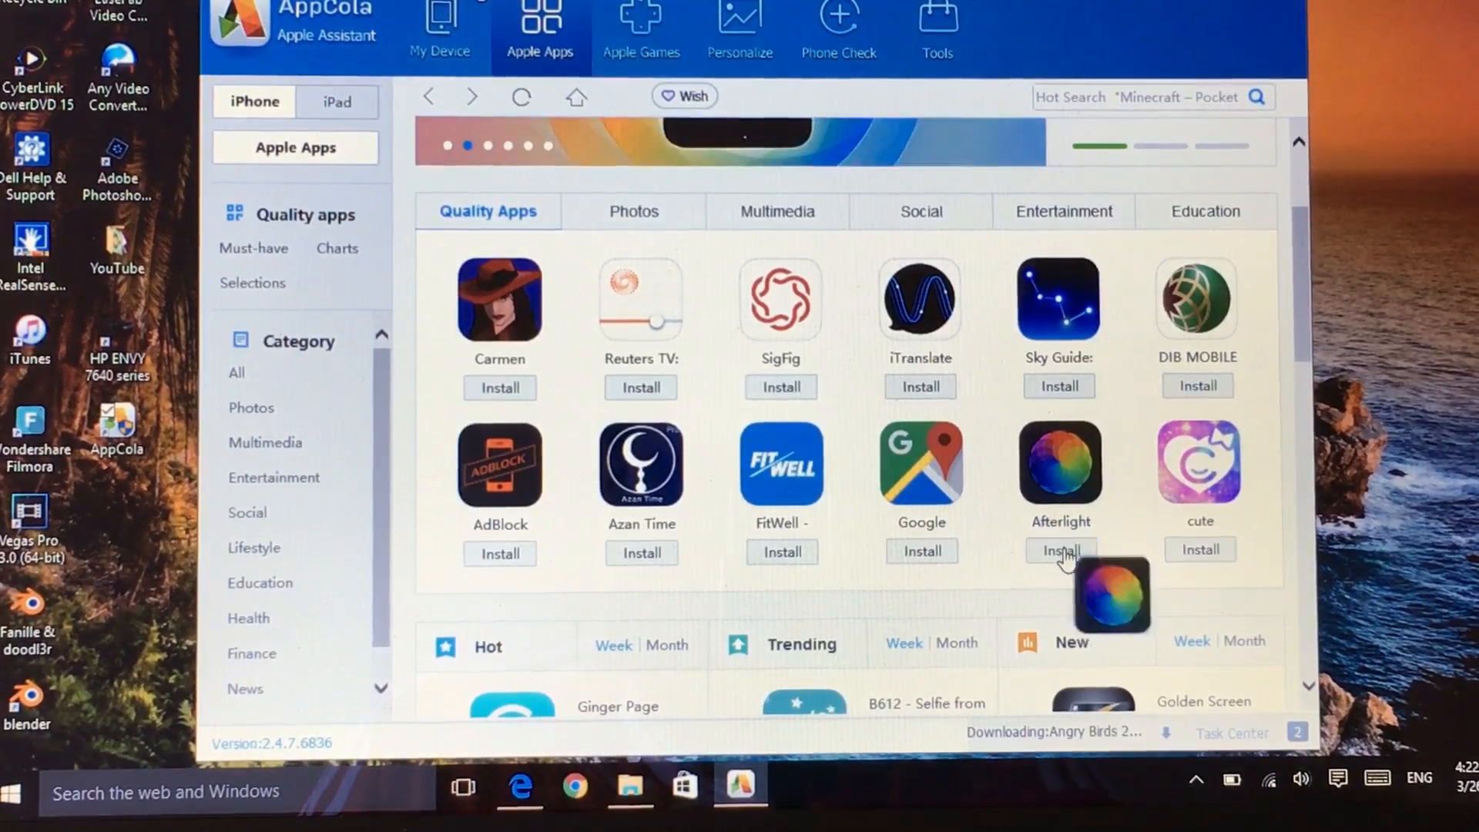
click(1058, 550)
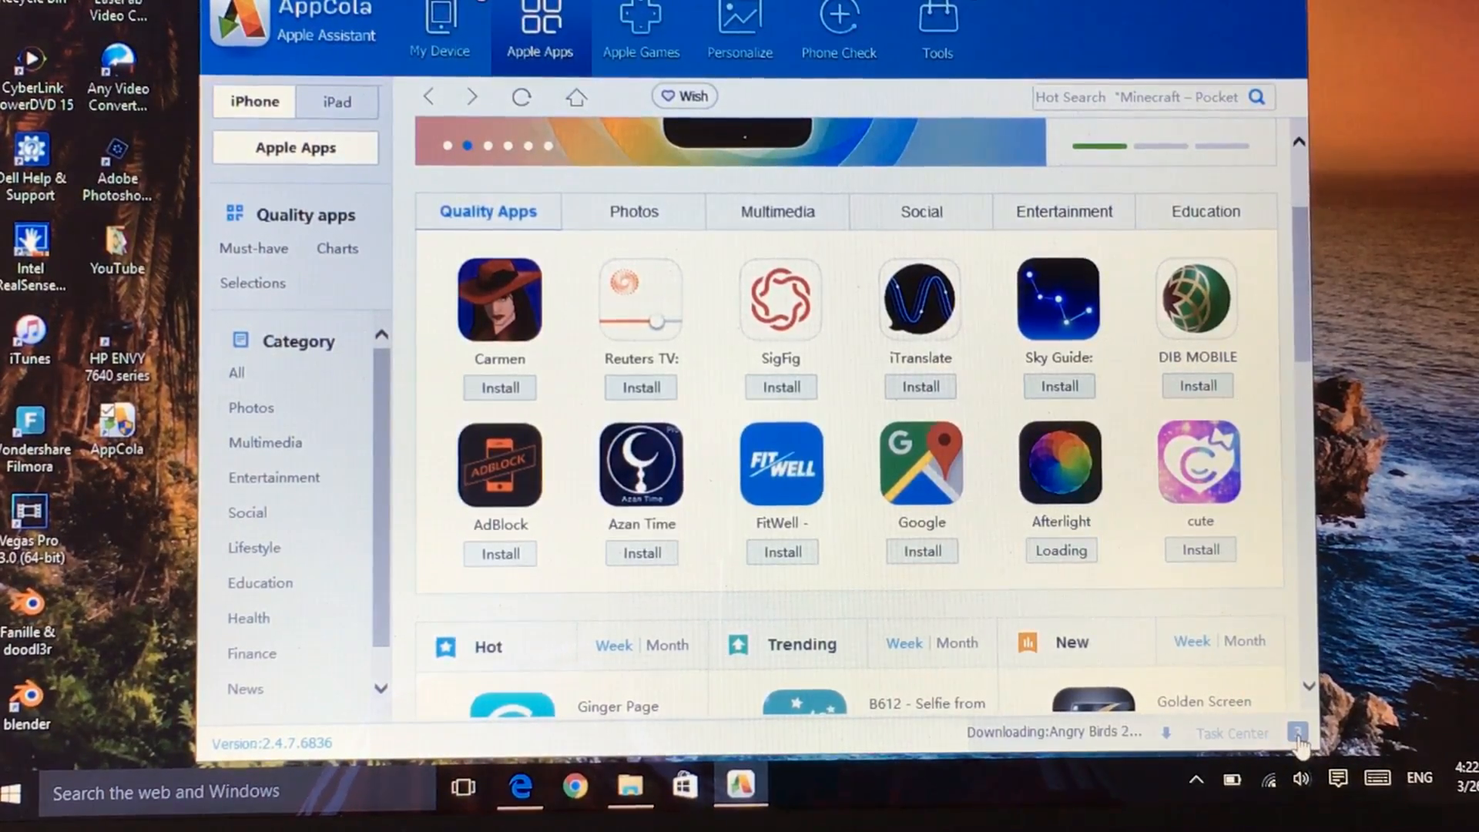
click(1298, 733)
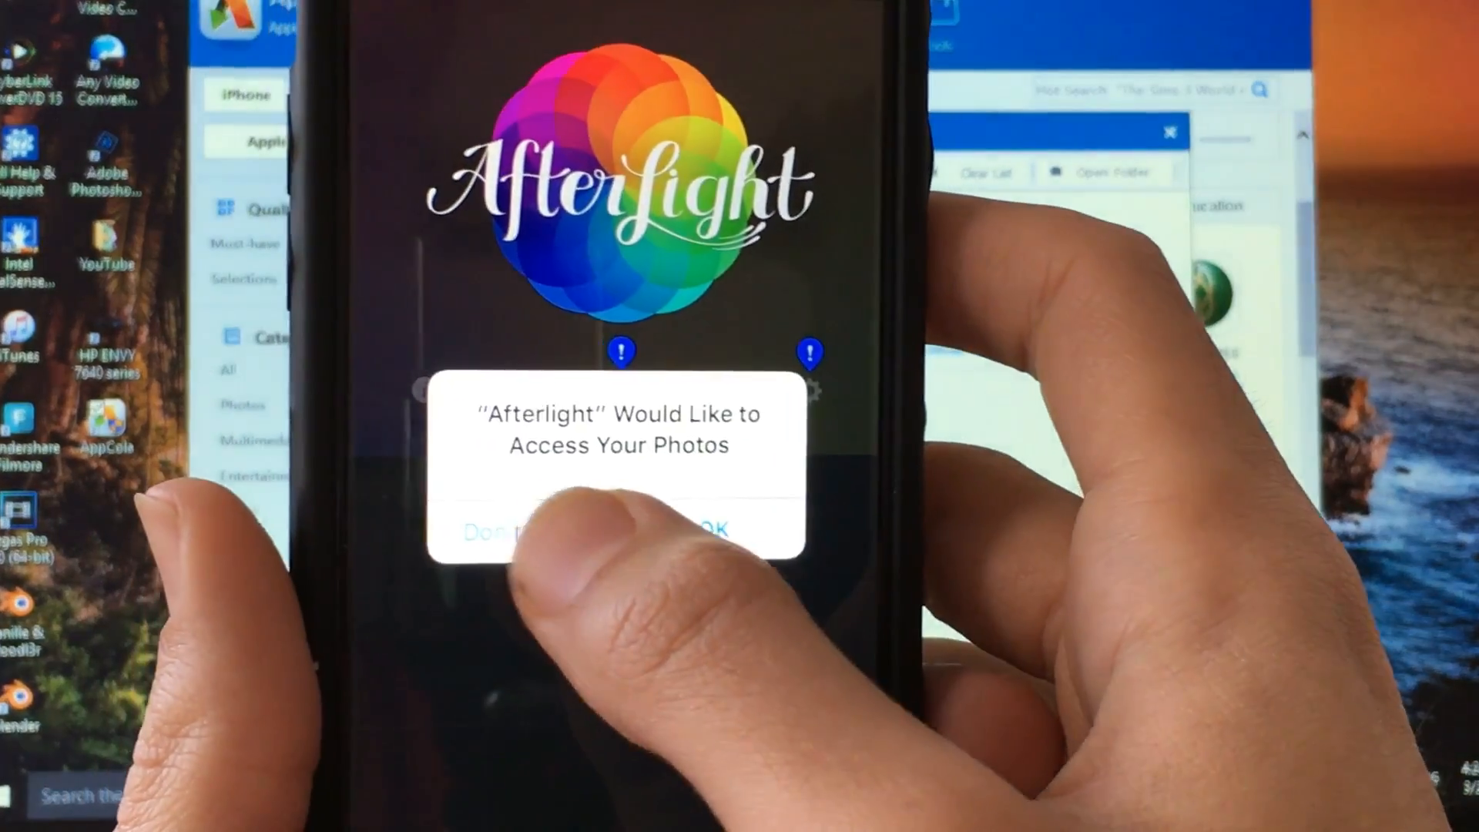
Step: Allow Afterlight on the iPhone to access the phone's photos
click(703, 528)
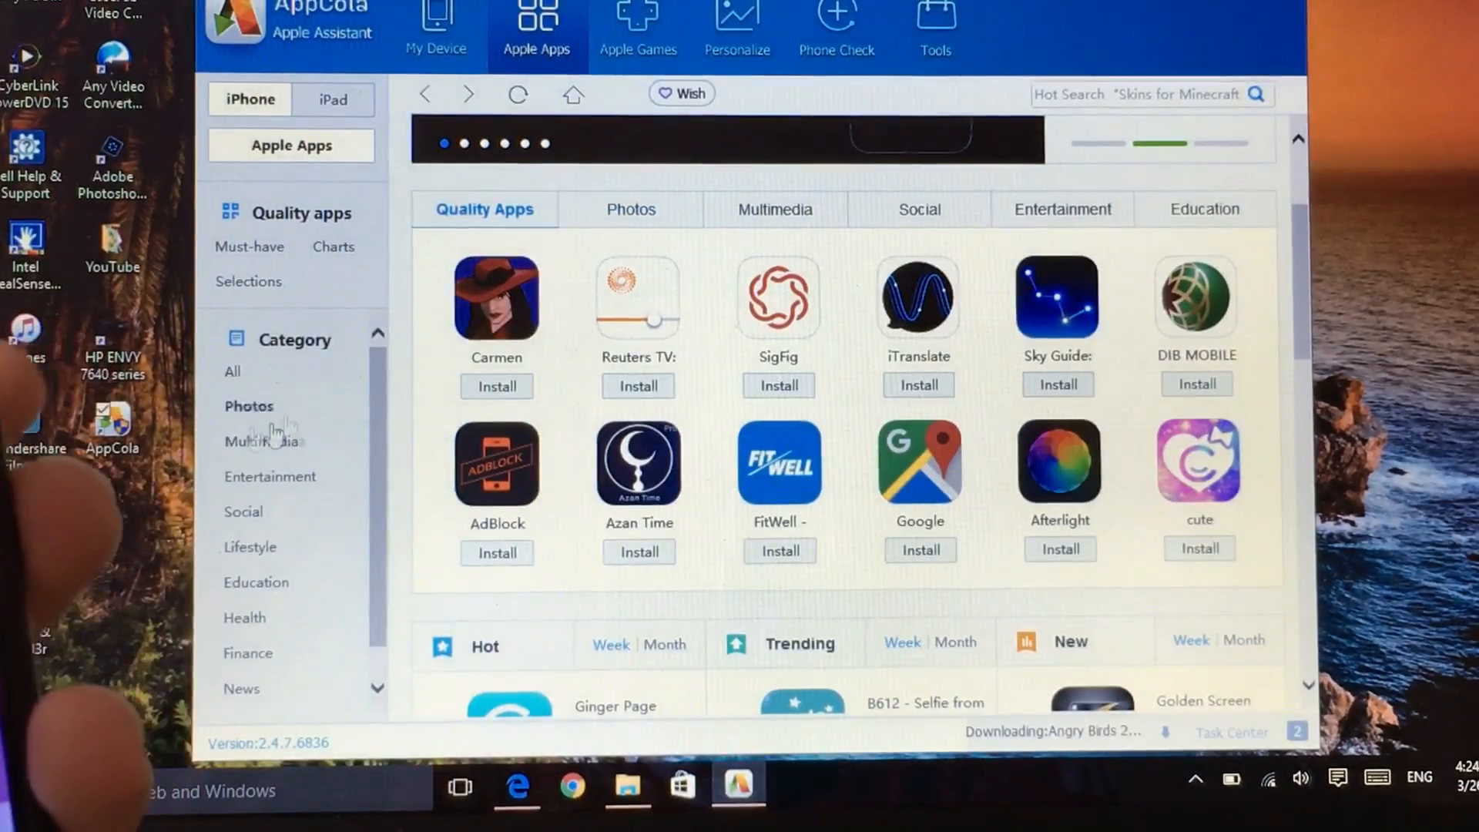
Step: Start the Fix/Authorize tool from My Device so Fix Assistant checks the iPhone
click(436, 28)
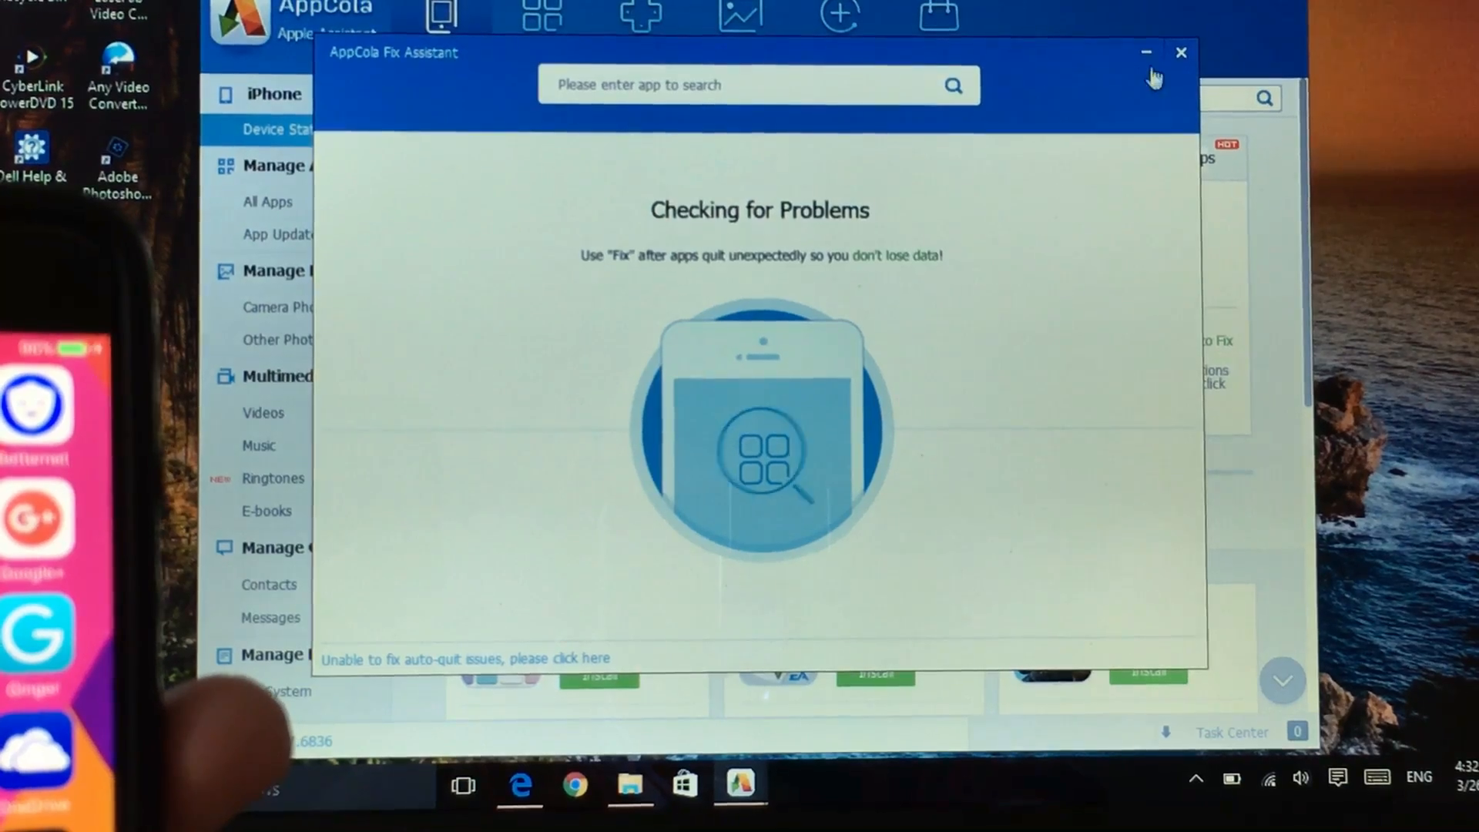
Step: Close Fix Assistant and return via Quality Apps to the Main device status overview
click(1180, 52)
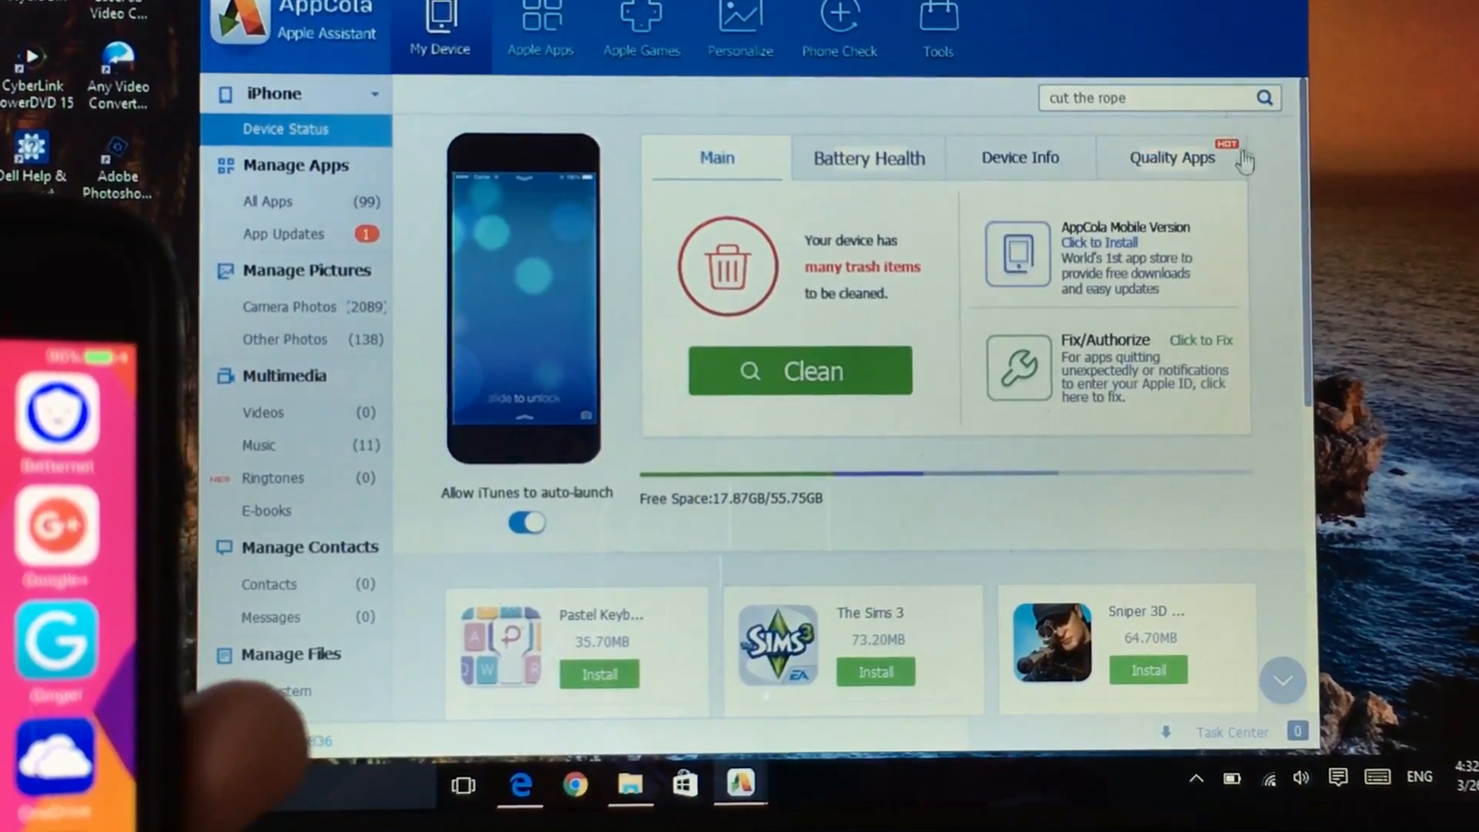
click(1170, 157)
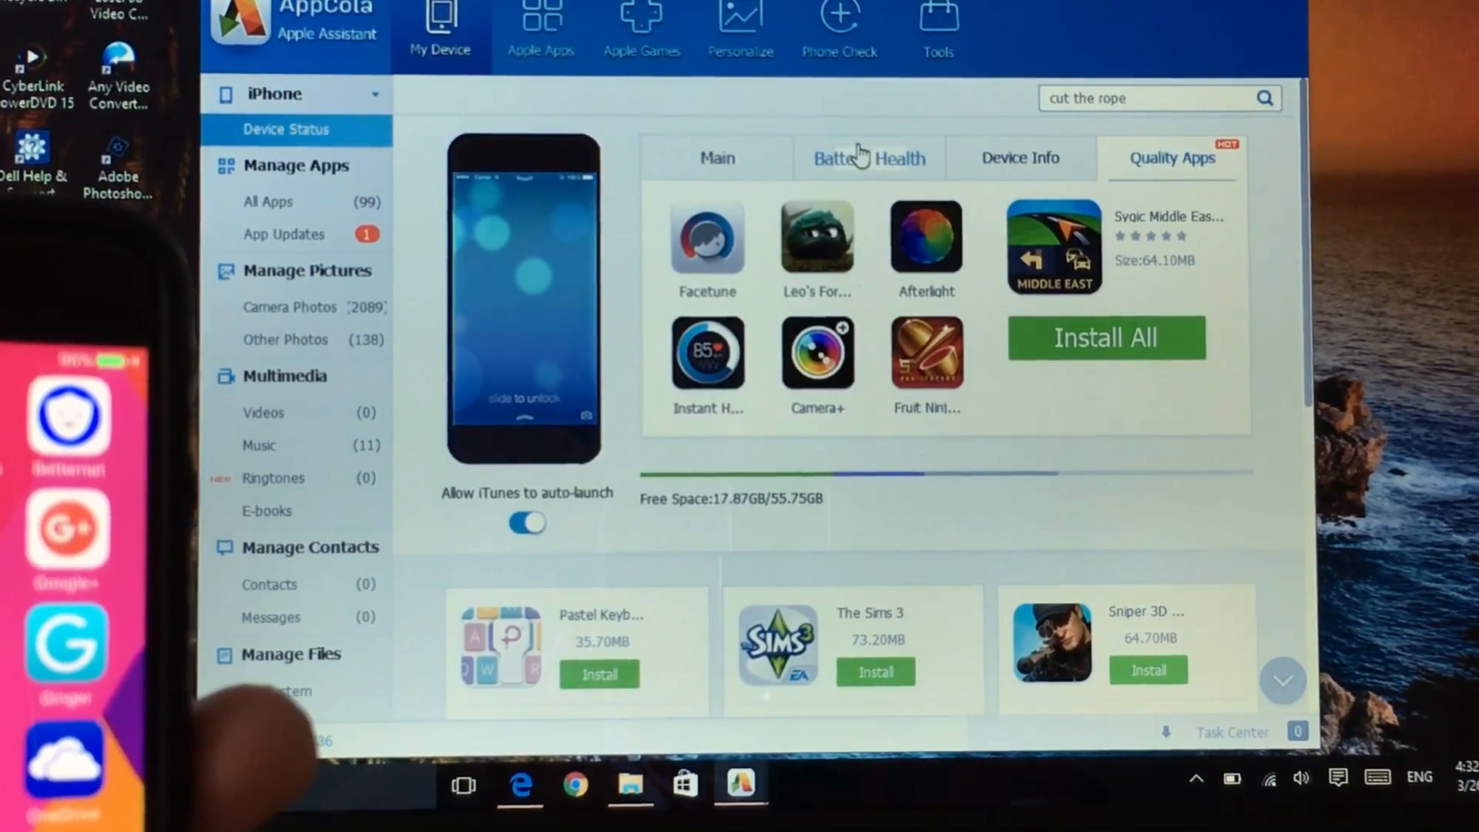
click(716, 157)
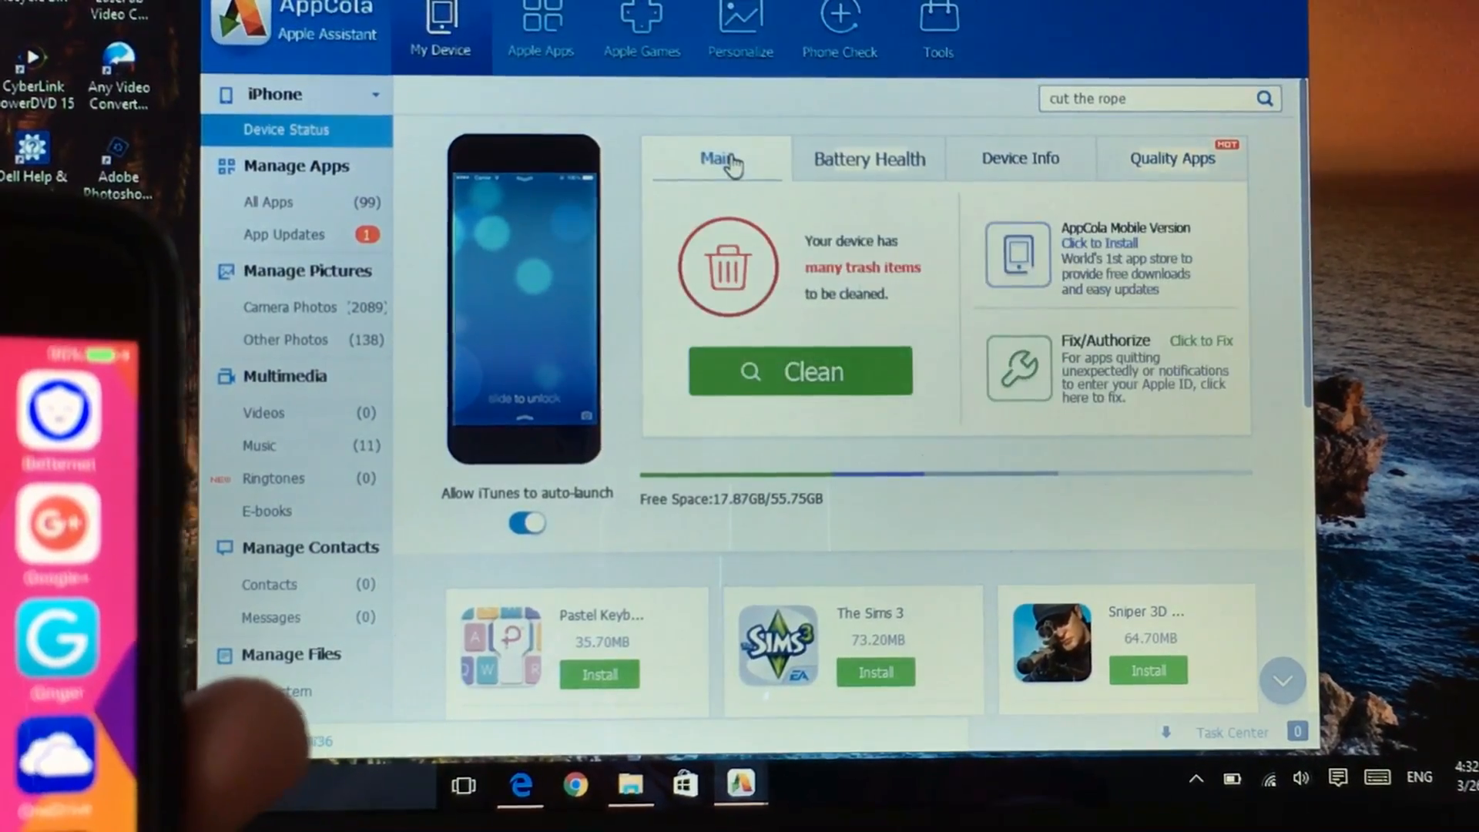